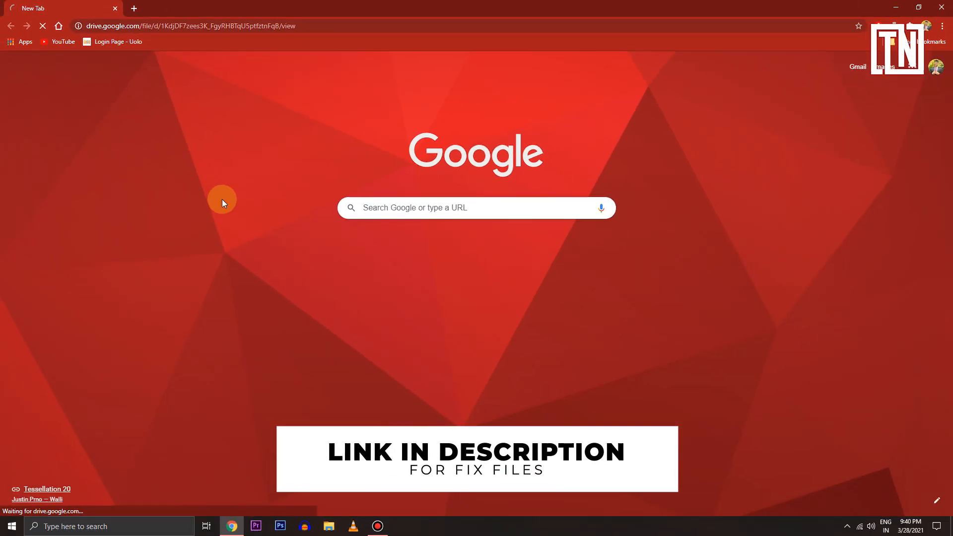
- Download the FitGirl Fix Files archive from the Google Drive link
left_click(764, 391)
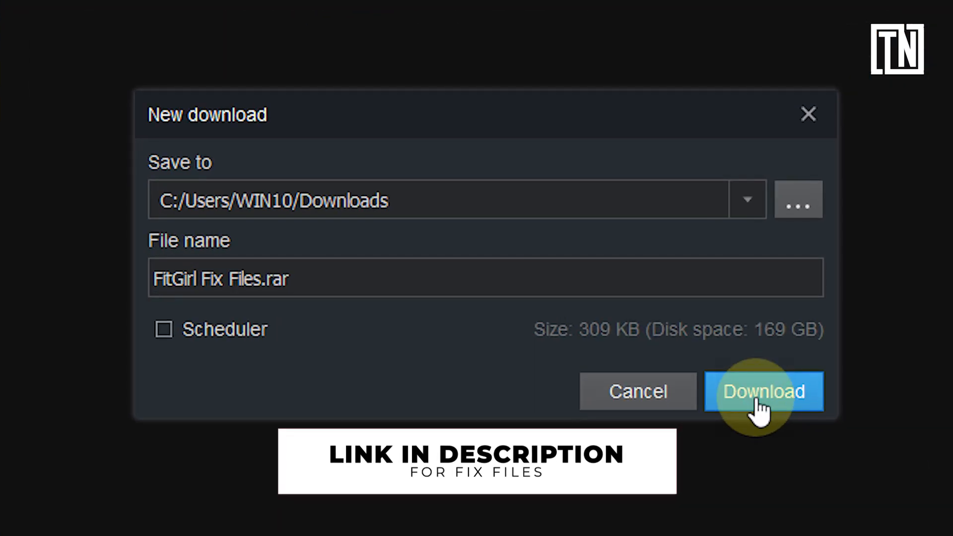
left_click(764, 391)
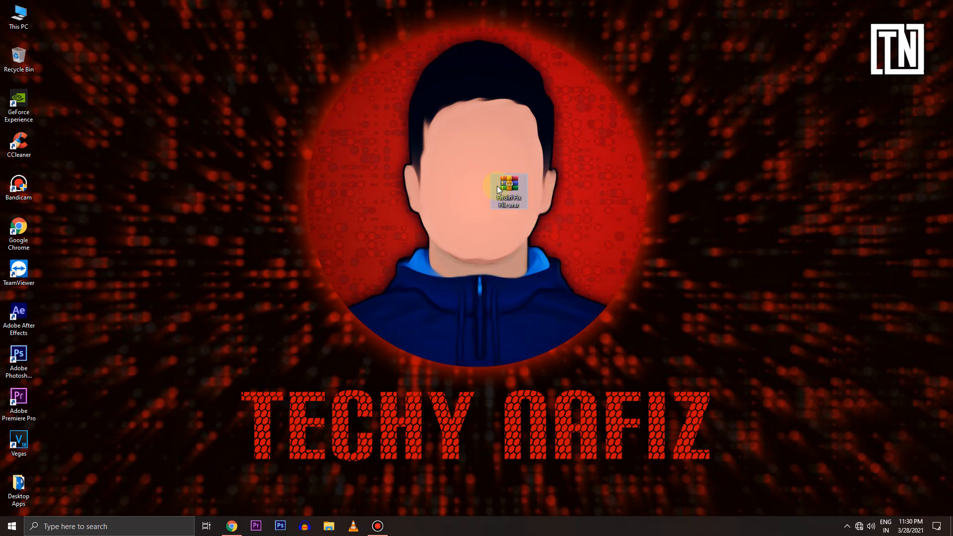
double_click(508, 190)
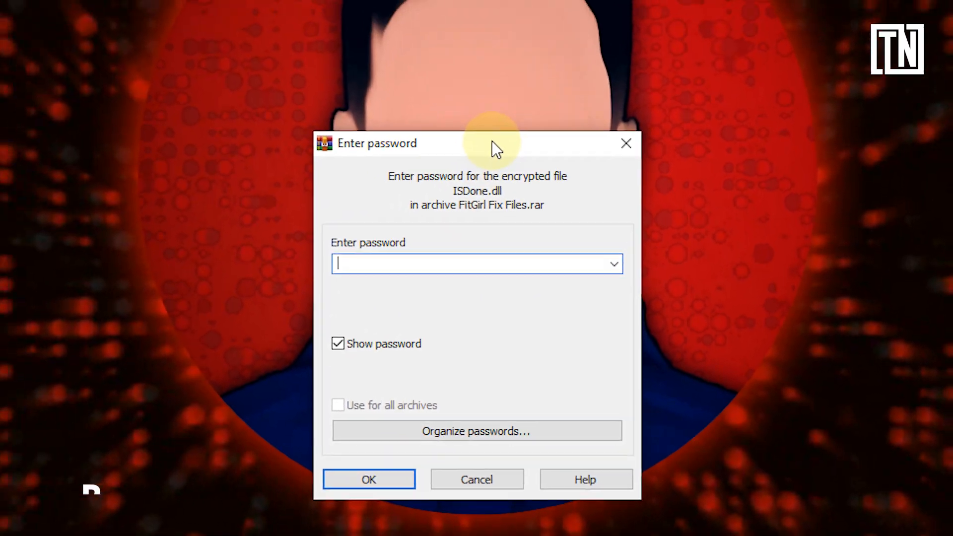
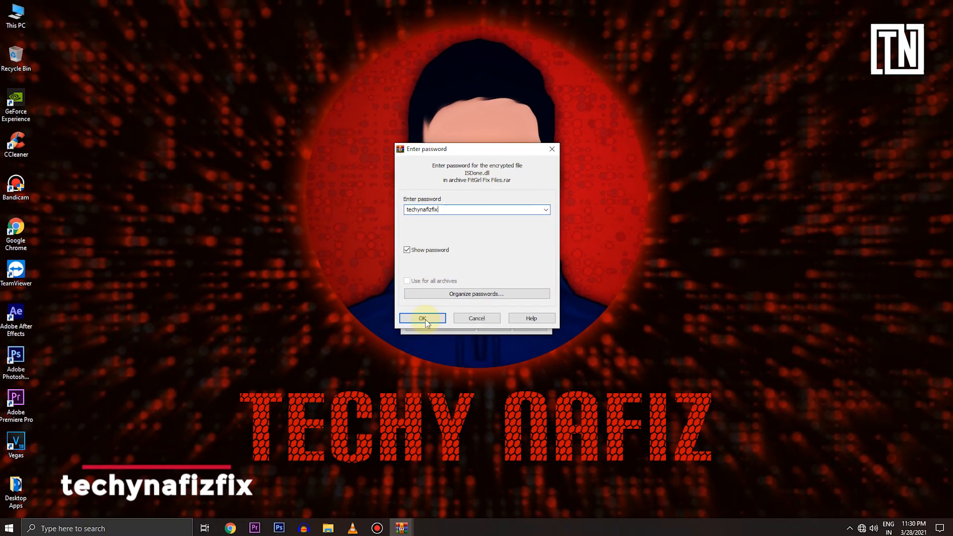
left_click(422, 318)
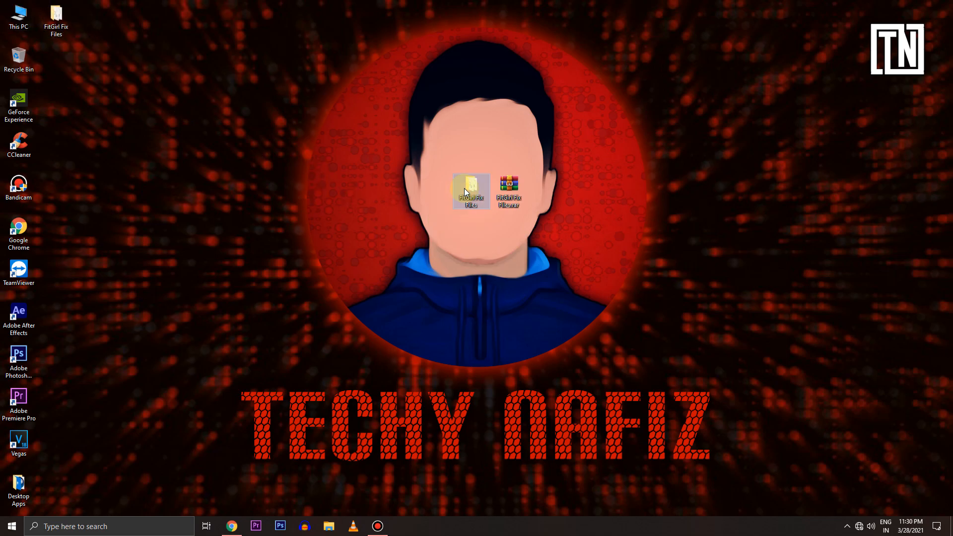
- Copy the extracted fix files and paste them into C:\Windows\System32
double_click(471, 192)
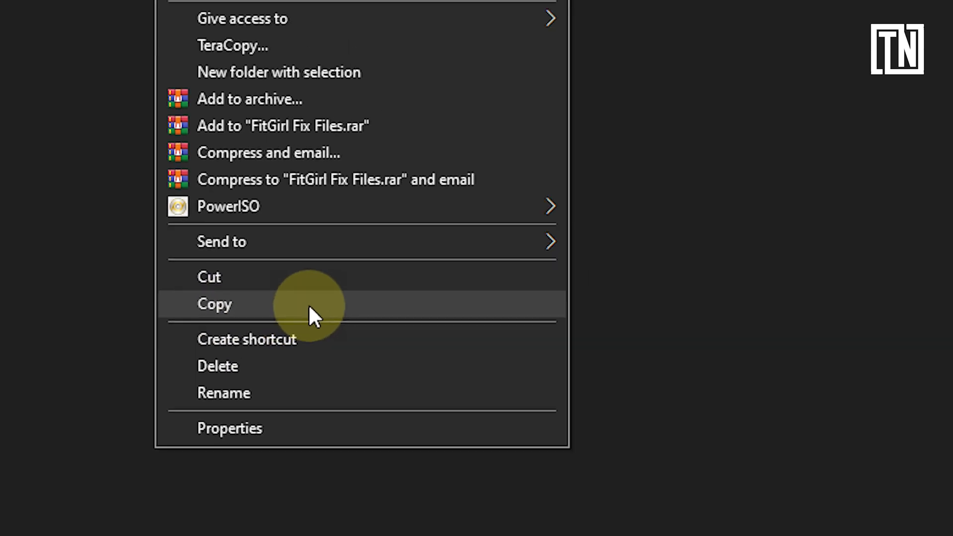
left_click(214, 304)
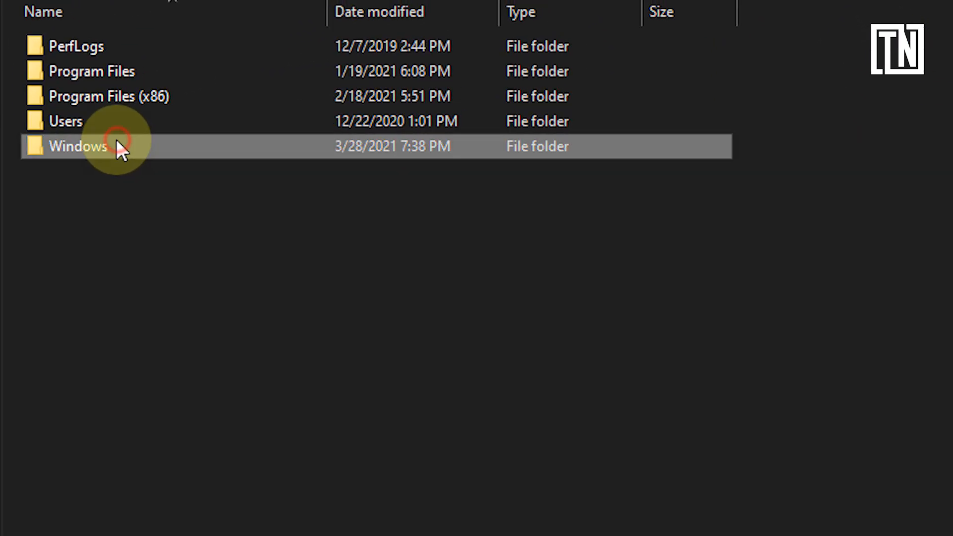
double_click(78, 146)
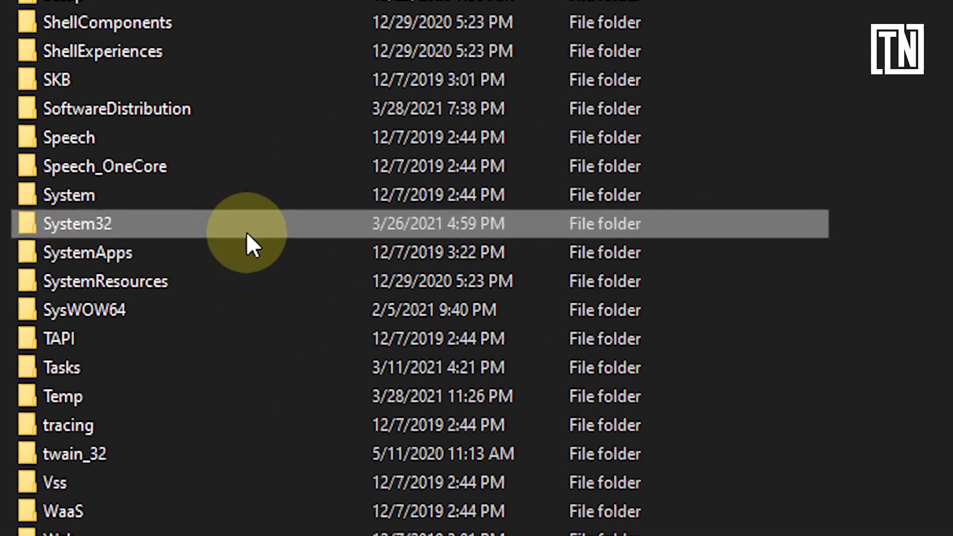
right_click(249, 244)
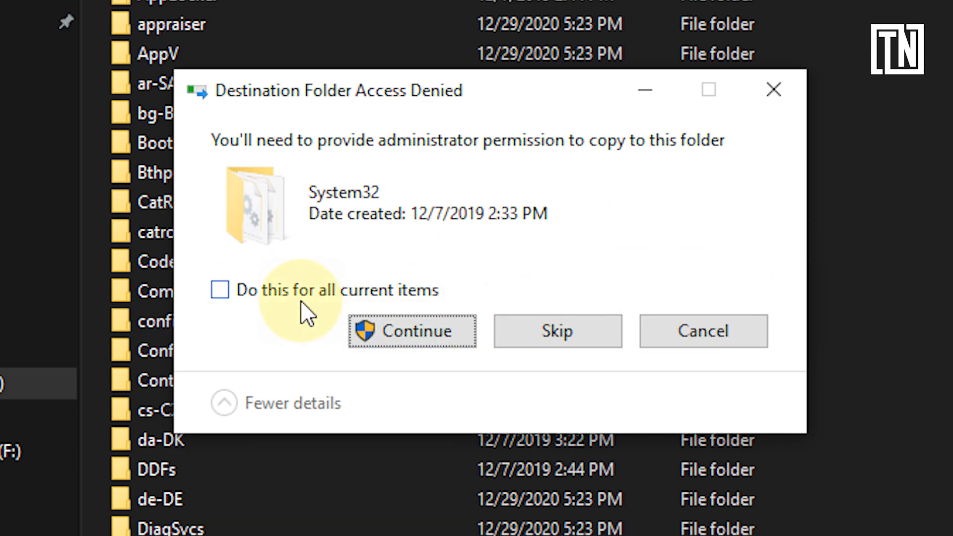
- Grant administrator permission for System32, then paste both files into SysWOW64
left_click(412, 331)
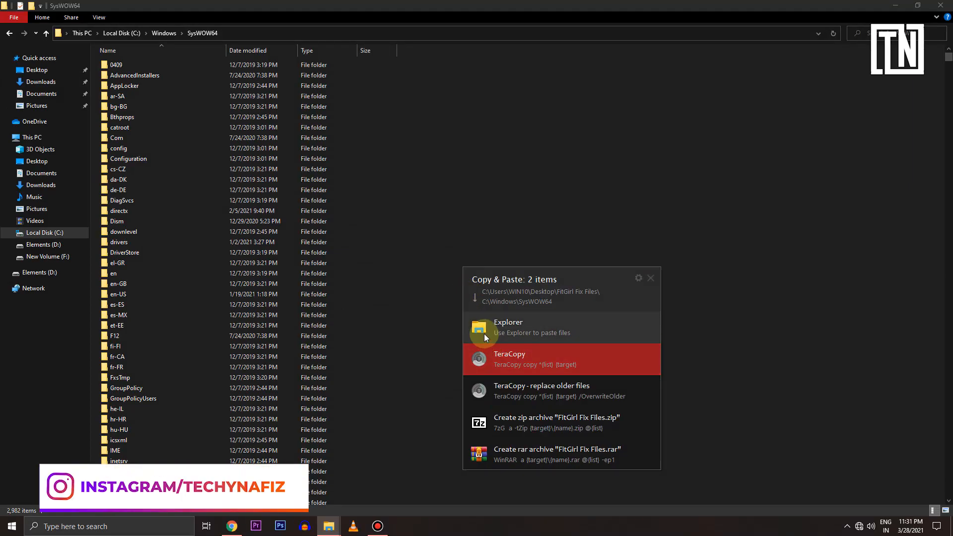
left_click(507, 328)
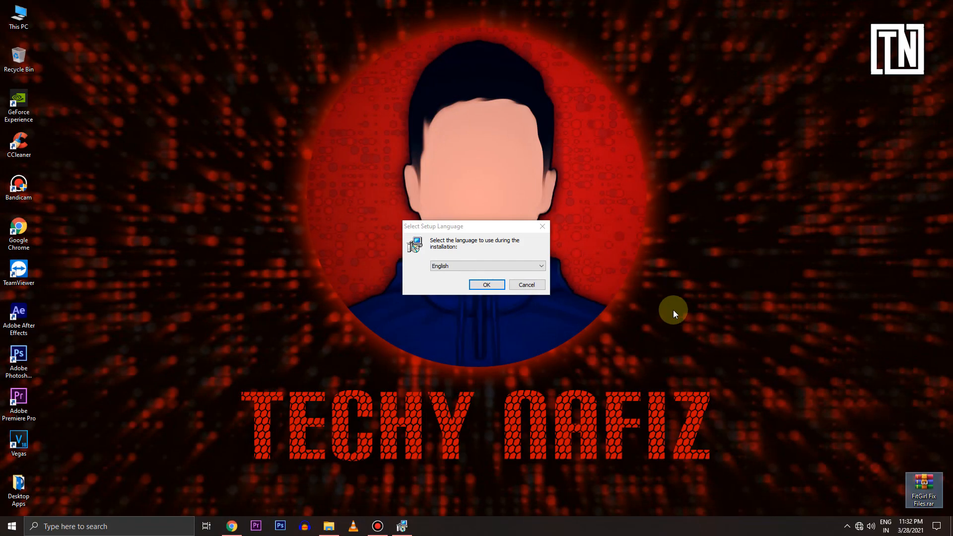
- Choose English for the Red Dead Redemption 2 setup and pass the welcome and information pages
left_click(485, 284)
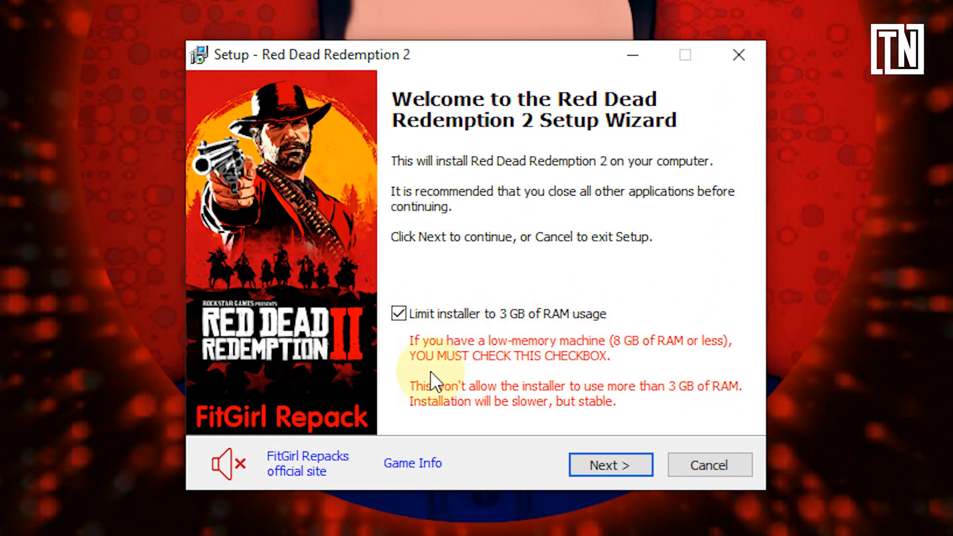
left_click(610, 465)
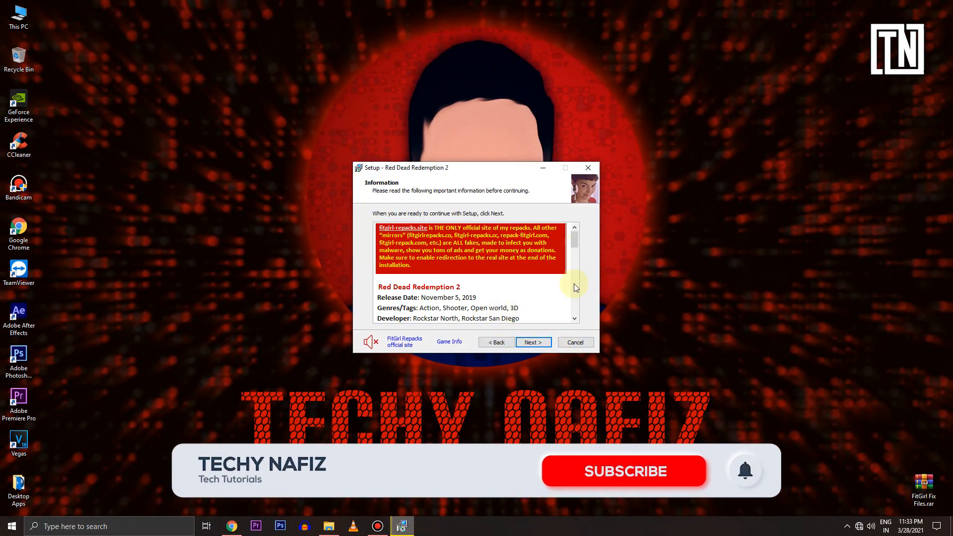
left_click(532, 343)
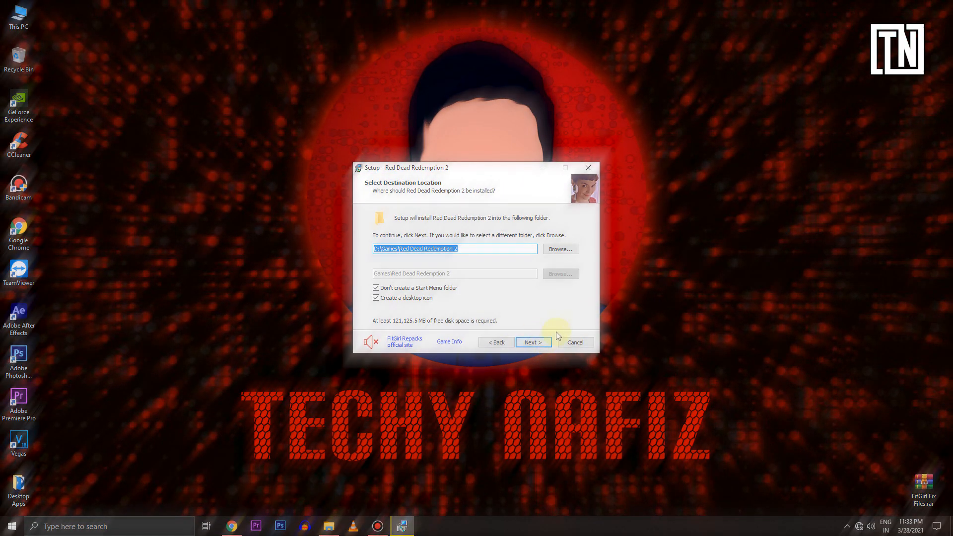